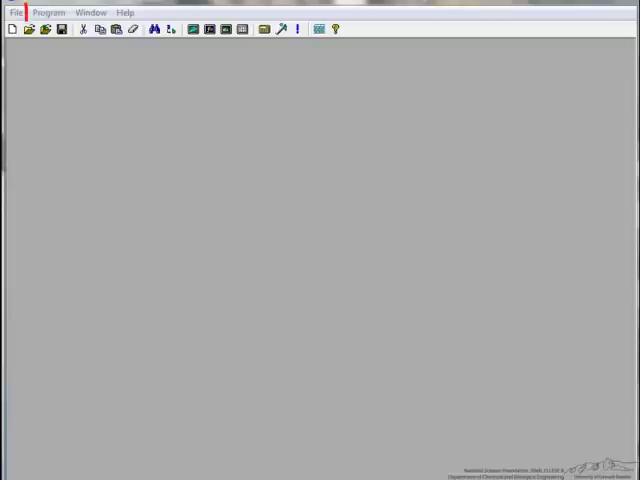
Create a regression data table and choose the Nonlinear regression mode
click(48, 12)
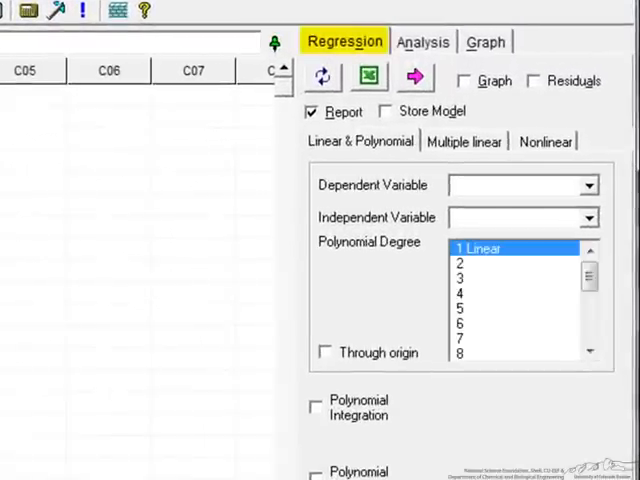
click(546, 140)
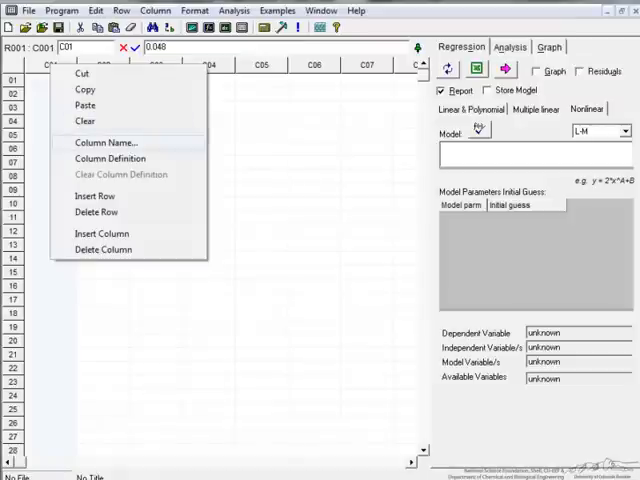
Rename column C01 to CA for the concentration data
click(106, 142)
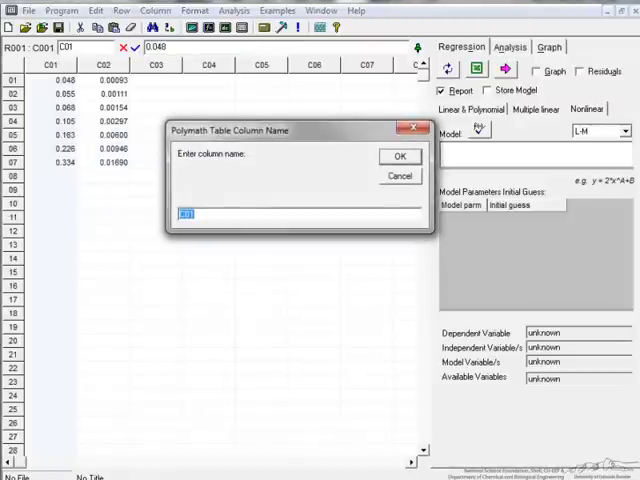
text(CA)
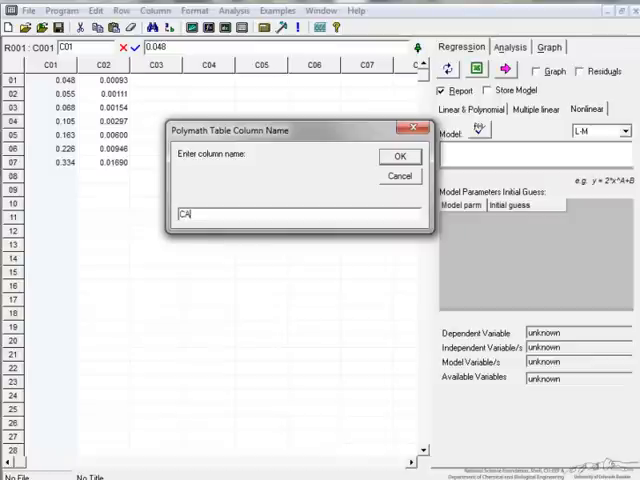
click(400, 156)
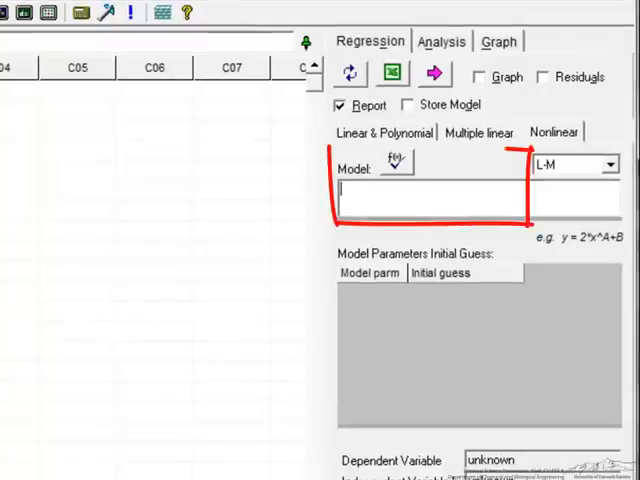
Enter the nonlinear model rexp = k*CA^n in the Model box
text(rex)
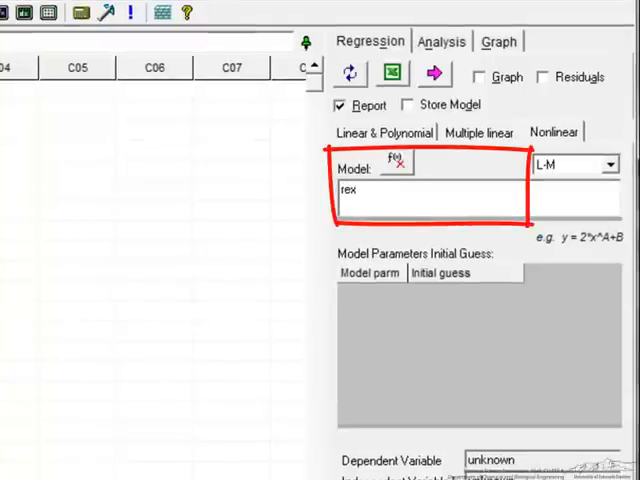
text(p)
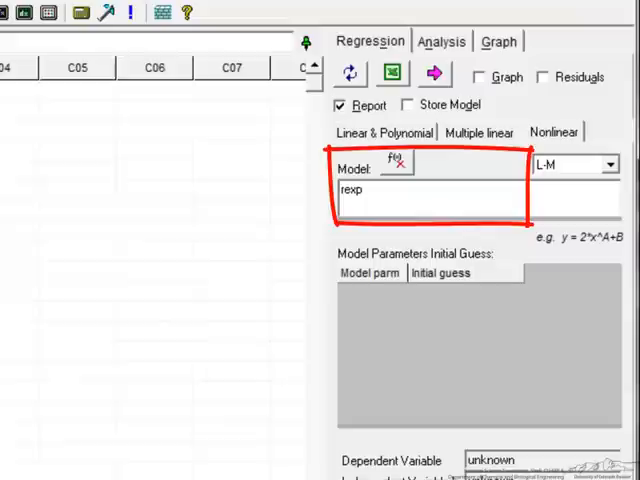
text(=k)
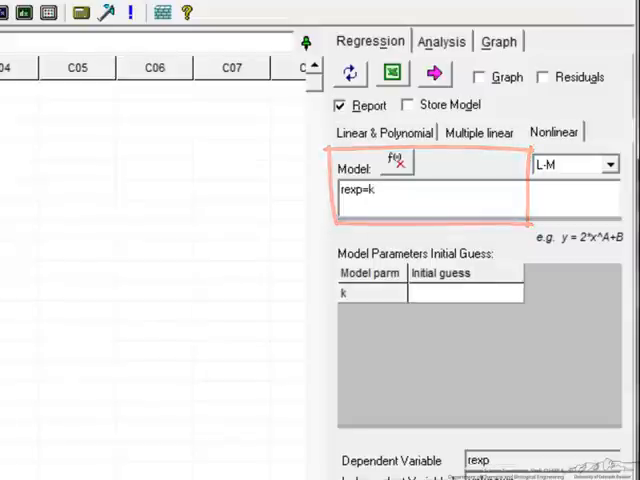
text(*)
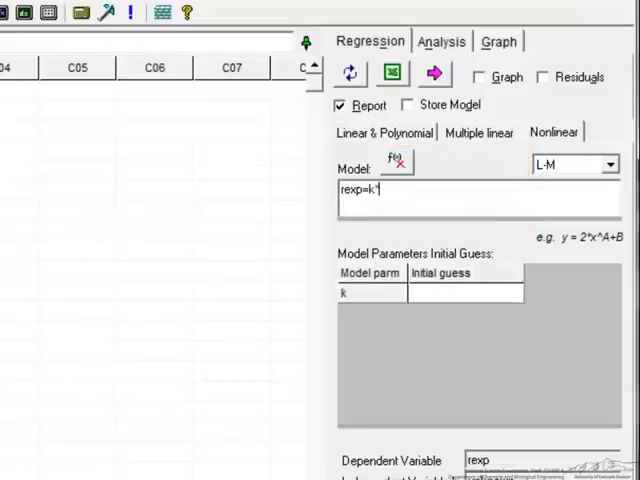
text(CA)
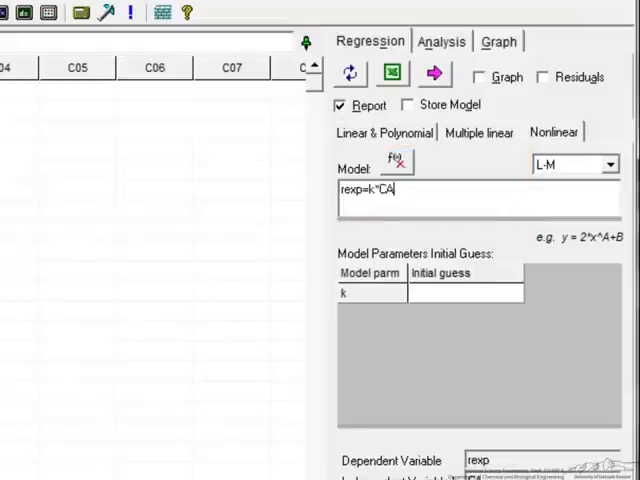
text(^)
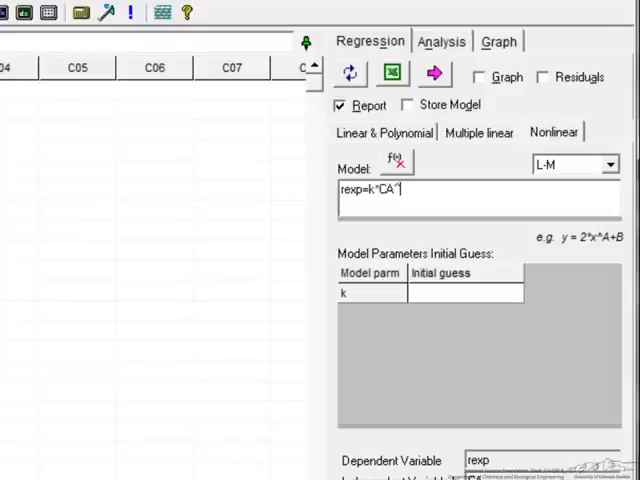
text(n)
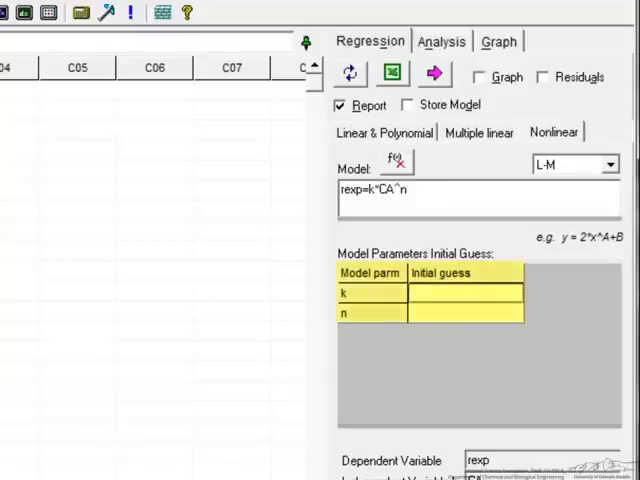
Set initial guesses k = 0.02 and n = 1 in the parameter table
text(0)
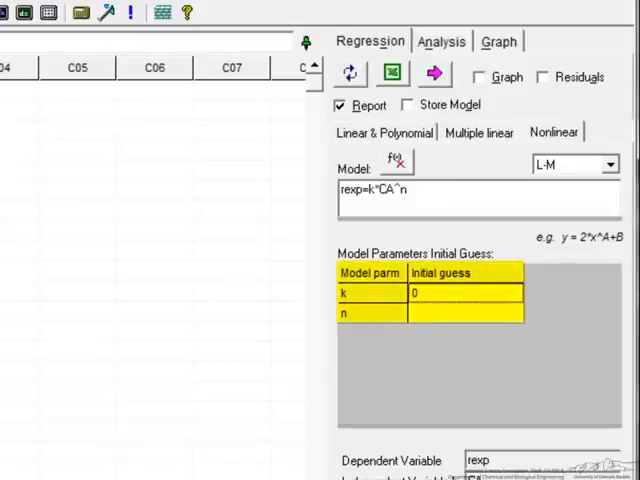
text(0.02)
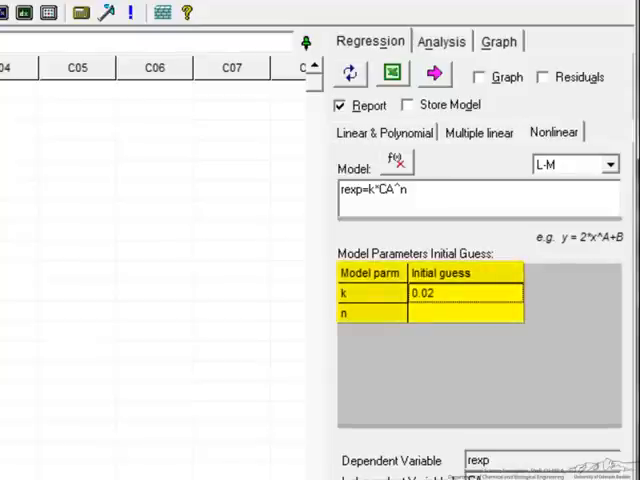
text(1)
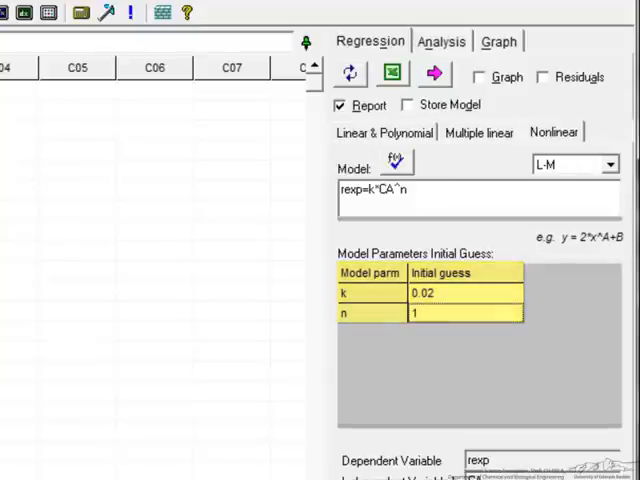
scroll(down, 3)
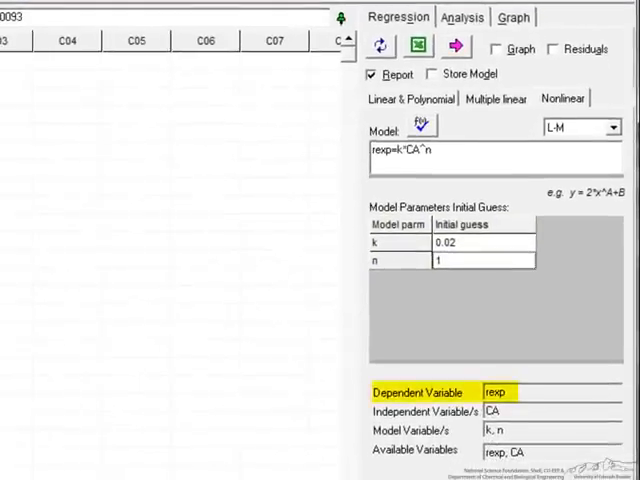
Solve the nonlinear regression, yielding k ≈ 0.0859, n ≈ 1.482, R^2 ≈ 0.9998
click(420, 412)
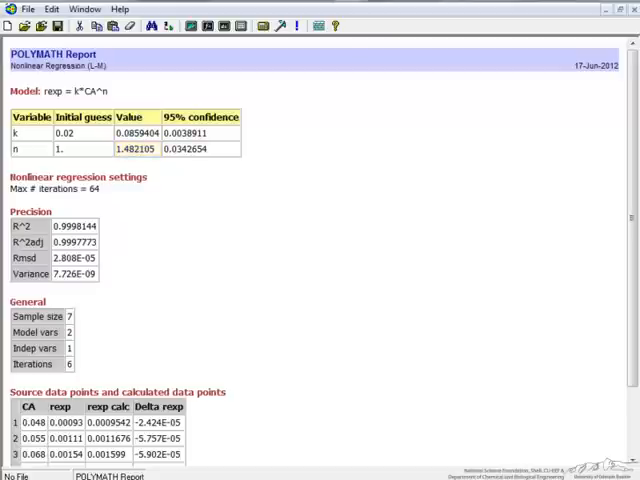
double_click(140, 132)
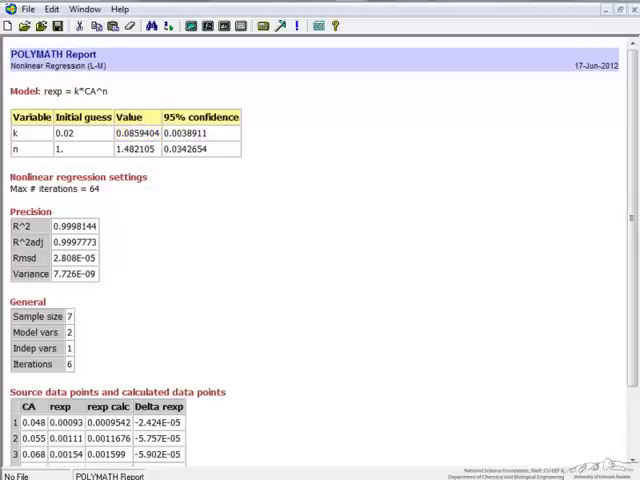
scroll(down, 3)
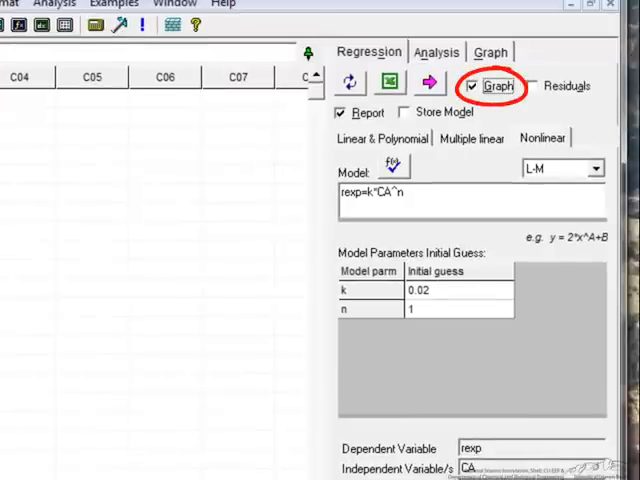
Turn off the text report and re-solve to show the experimental vs calculated rate graph
click(340, 112)
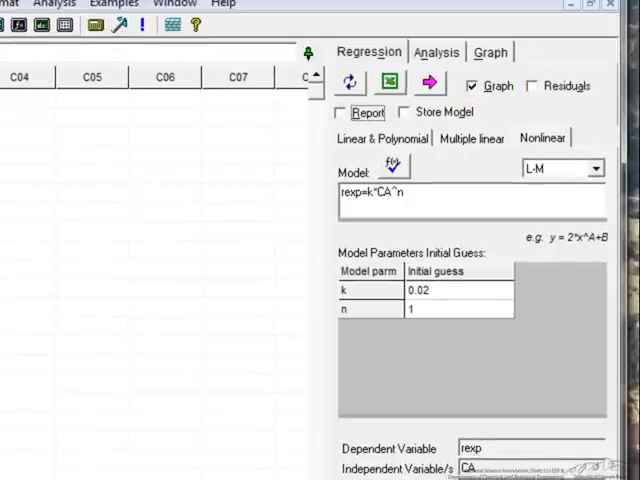
click(428, 82)
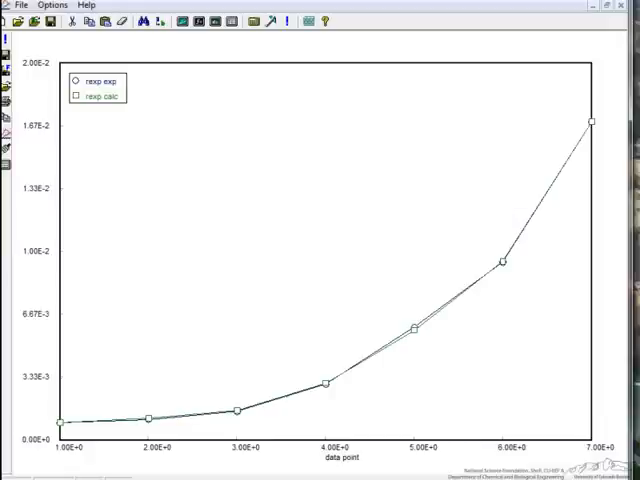